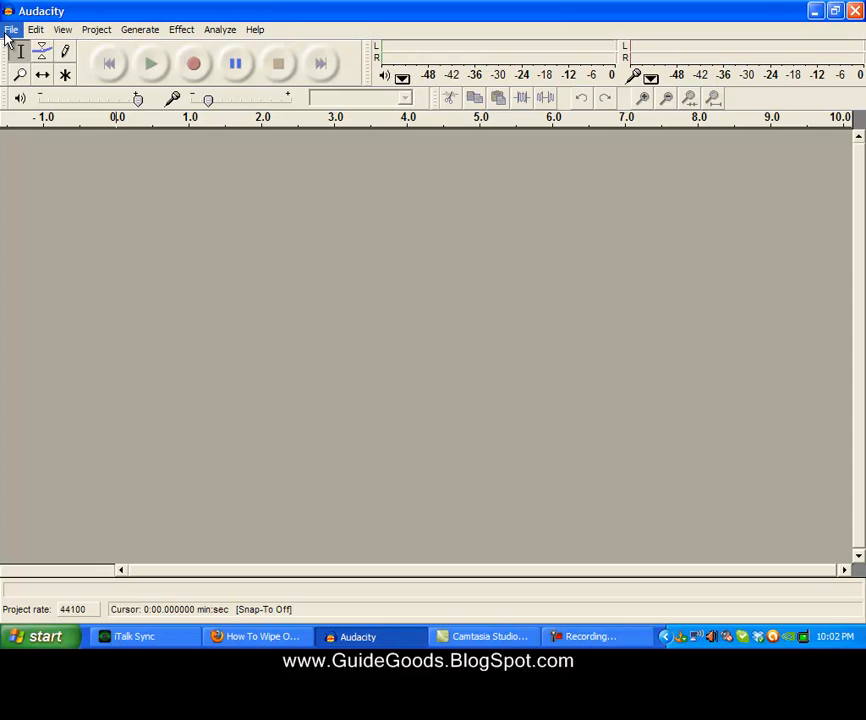
Load 'The Pretender', split its stereo track into left and right, and select the bottom track.
{"action": "left_click", "coordinate": [11, 29]}
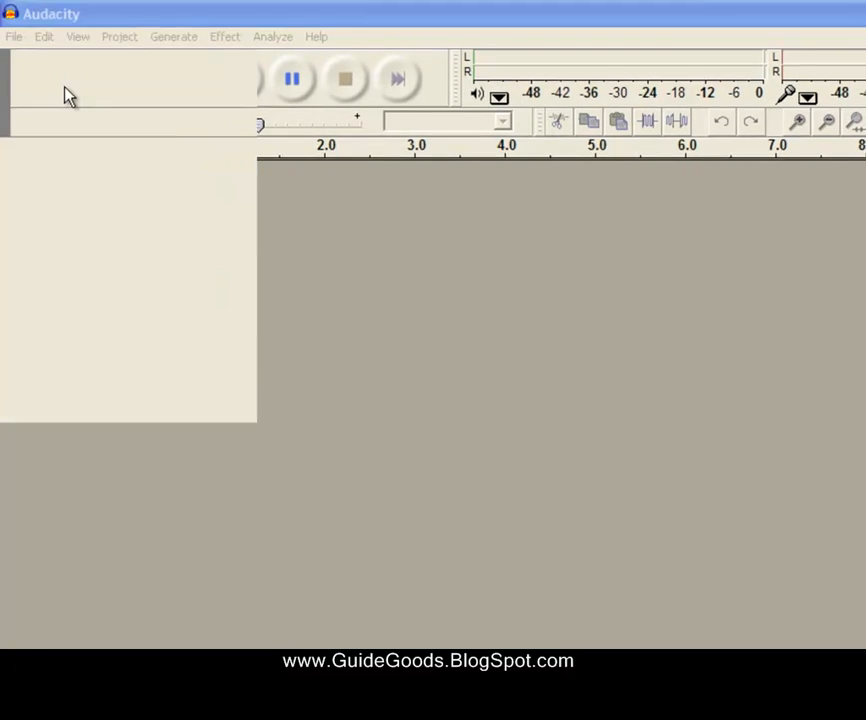
{"action": "left_click", "coordinate": [107, 199]}
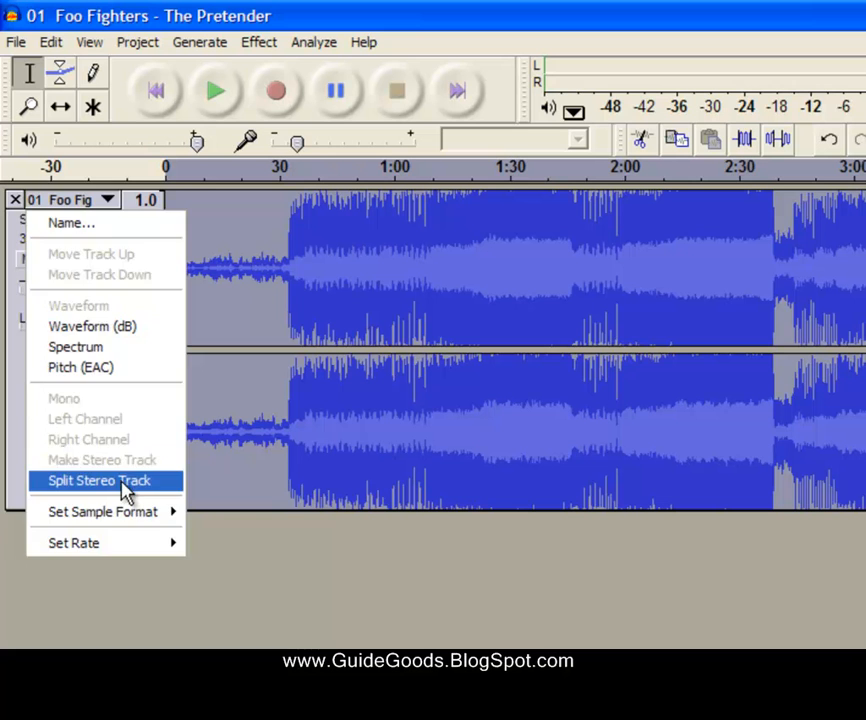
{"action": "left_click", "coordinate": [99, 480]}
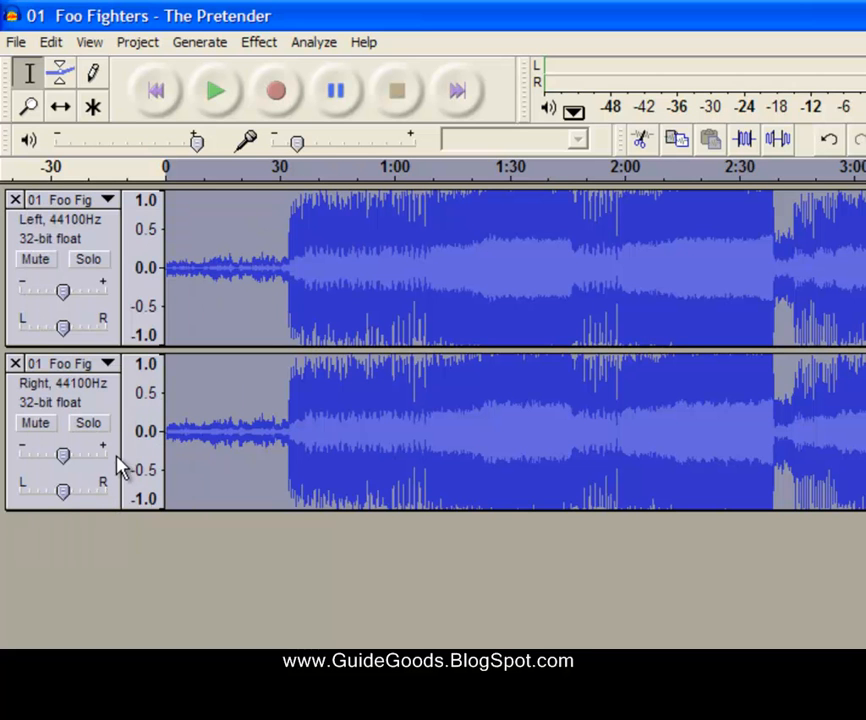
{"action": "left_click", "coordinate": [258, 42]}
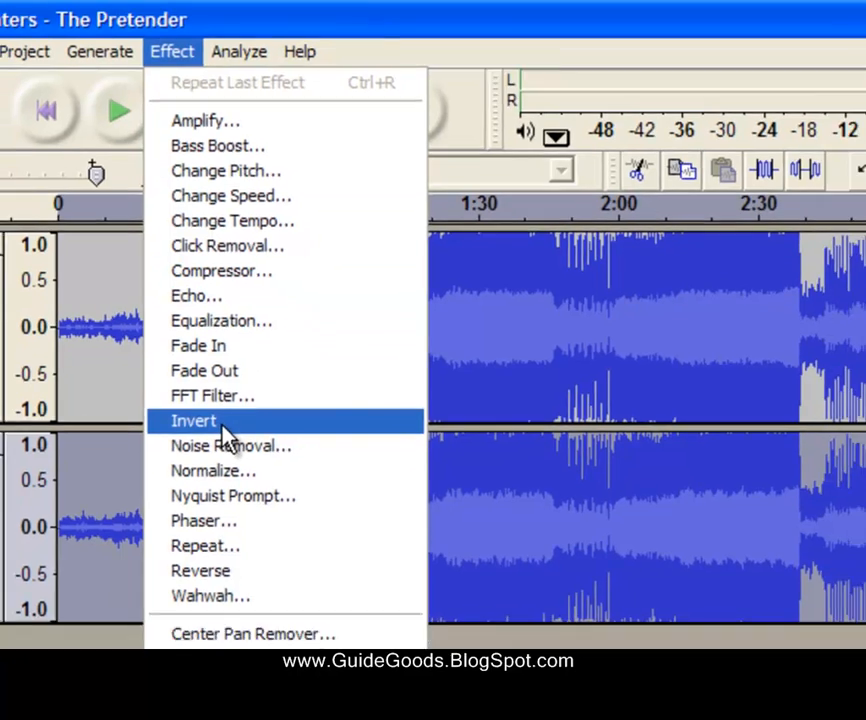
Apply the Invert effect to the bottom right-channel track.
{"action": "left_click", "coordinate": [193, 420]}
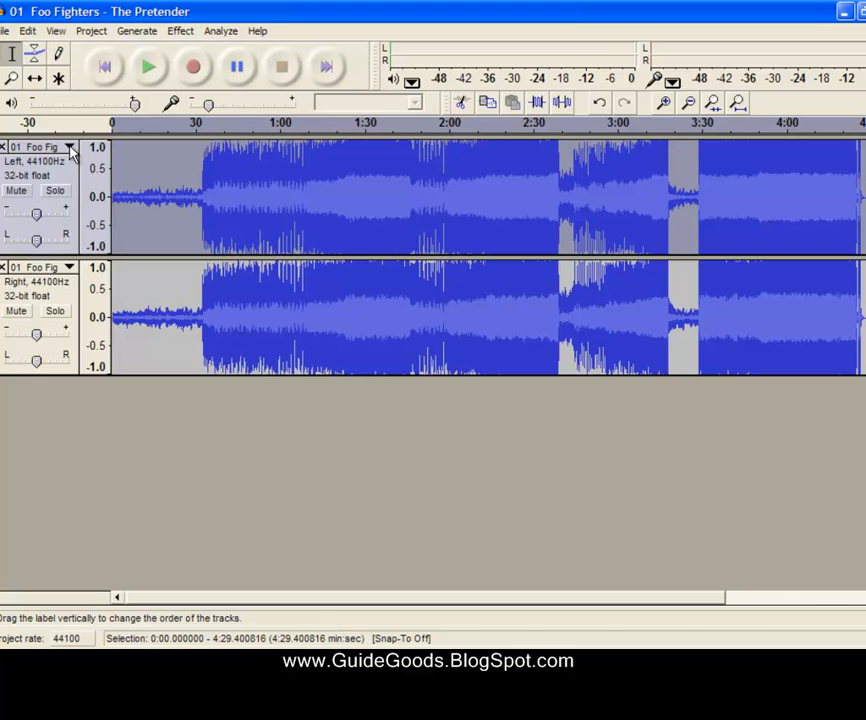
Open the left track's dropdown menu to switch it to mono.
{"action": "left_click", "coordinate": [68, 147]}
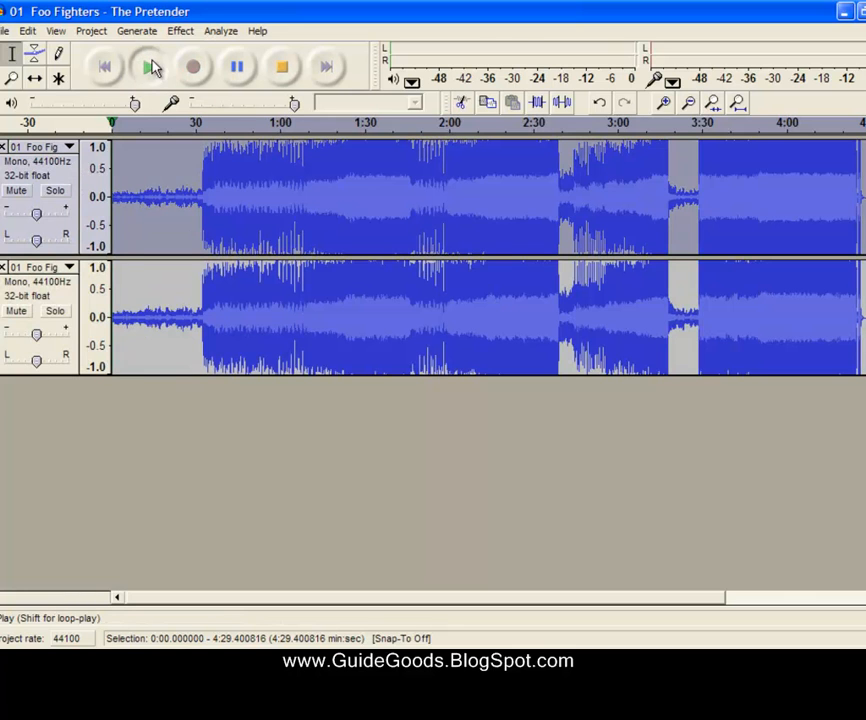
Play the vocal-reduced song for a couple of seconds, then stop playback.
{"action": "left_click", "coordinate": [149, 67]}
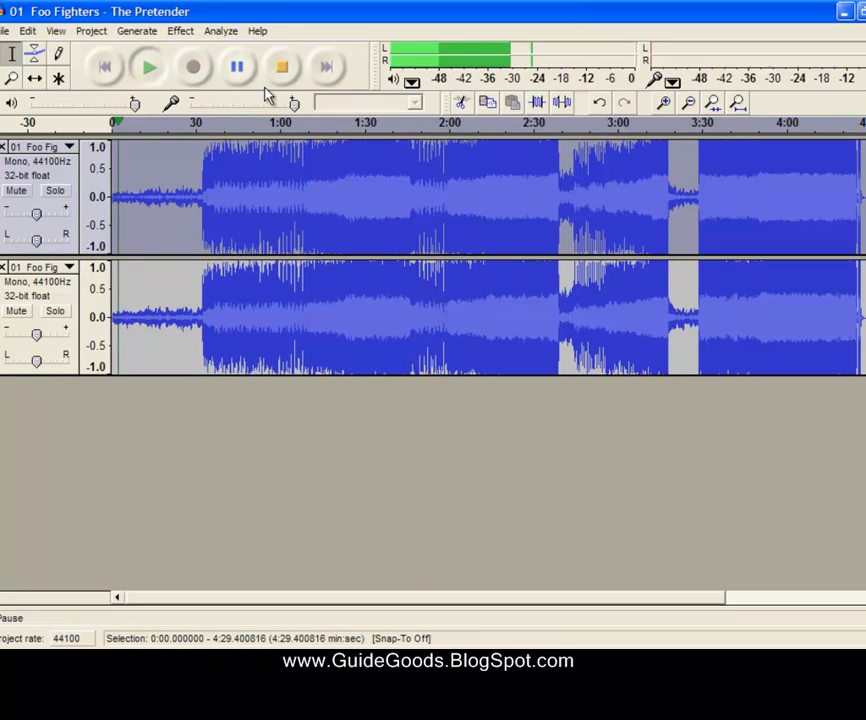
{"action": "left_click", "coordinate": [282, 67]}
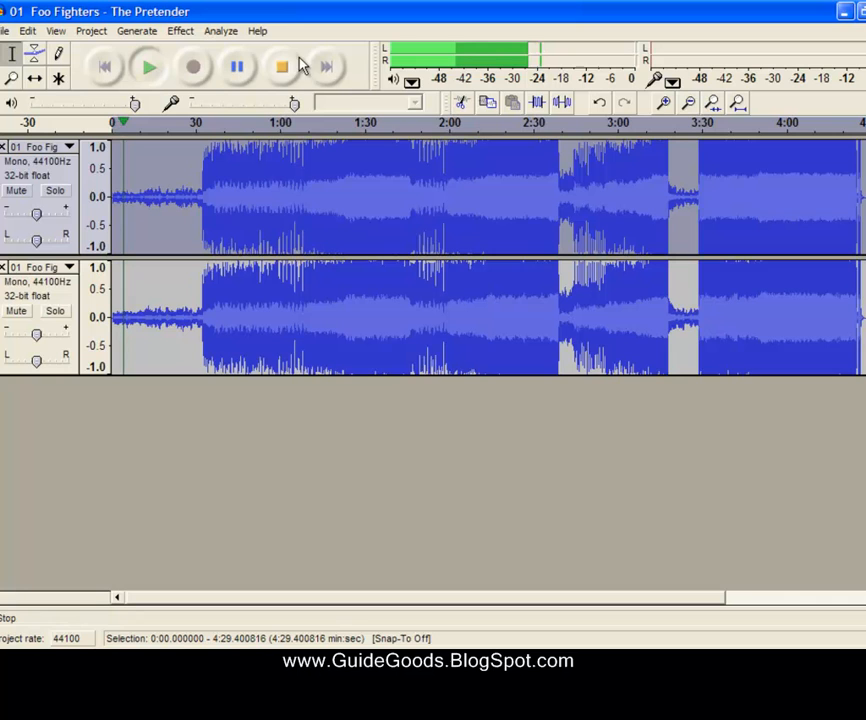